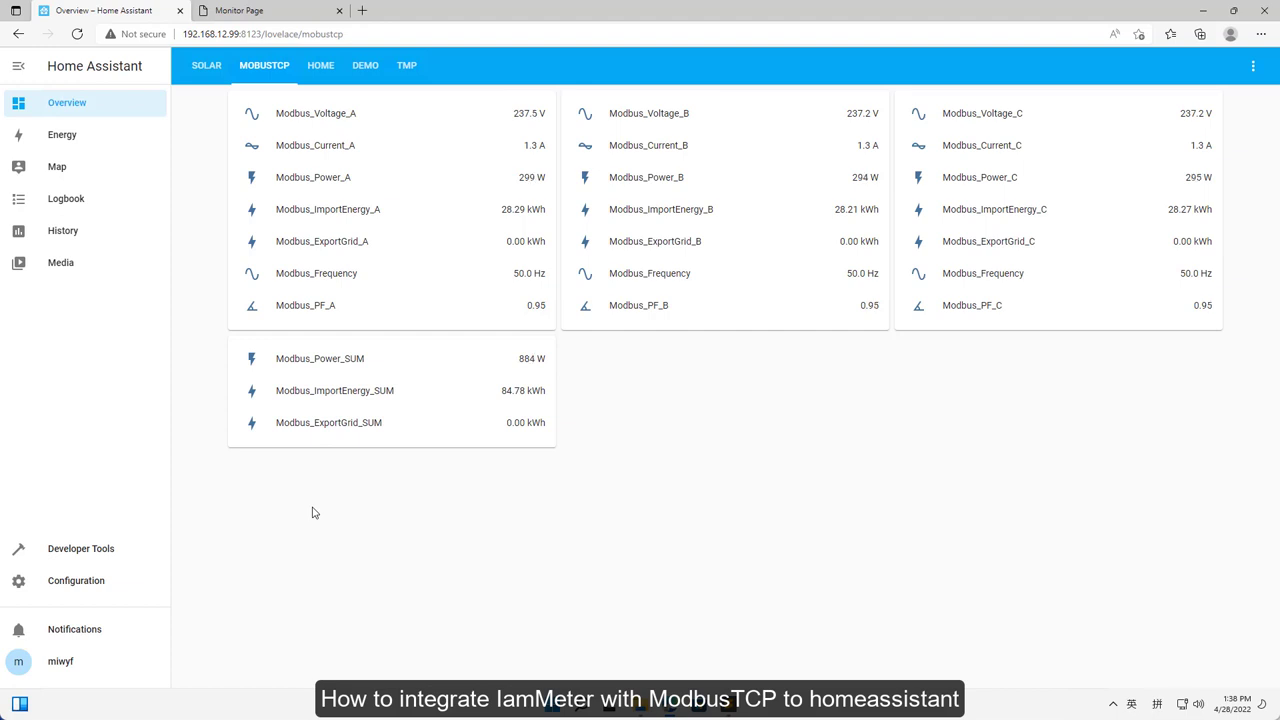
mouse_move(224, 240)
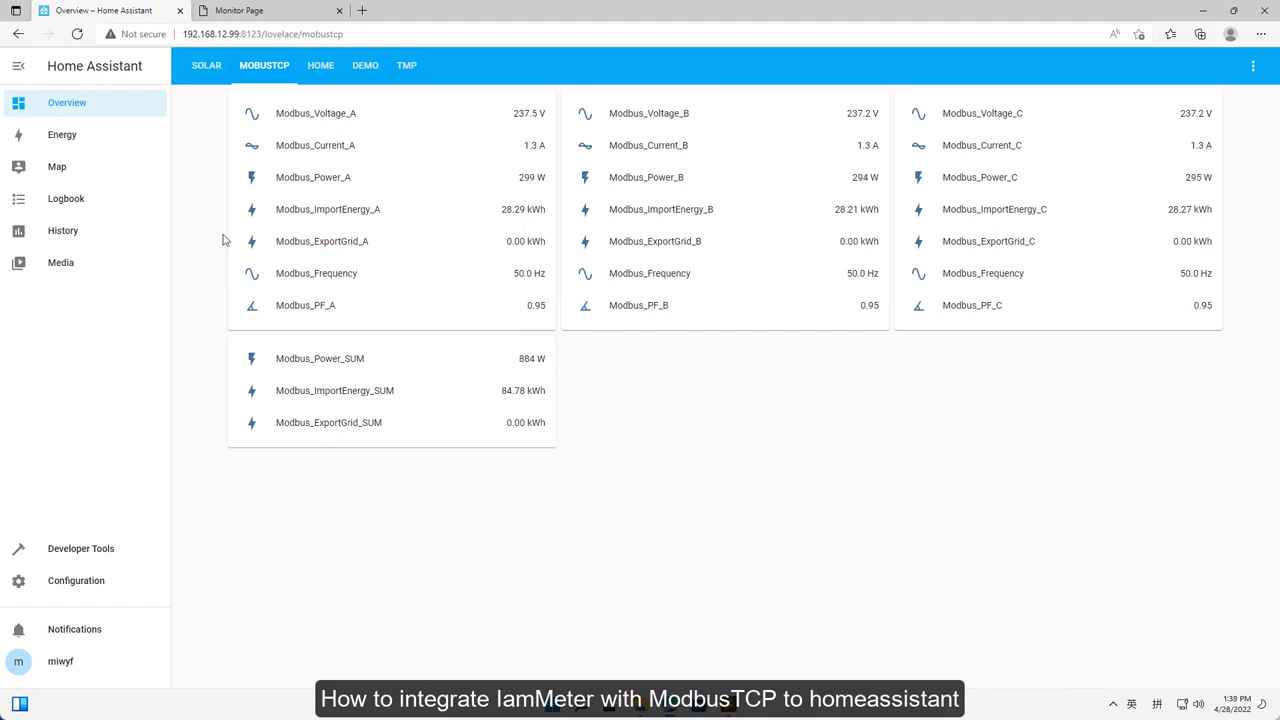
Step: Highlight firmware version ATV1.75.80 on the IamMeter monitor page
click(270, 12)
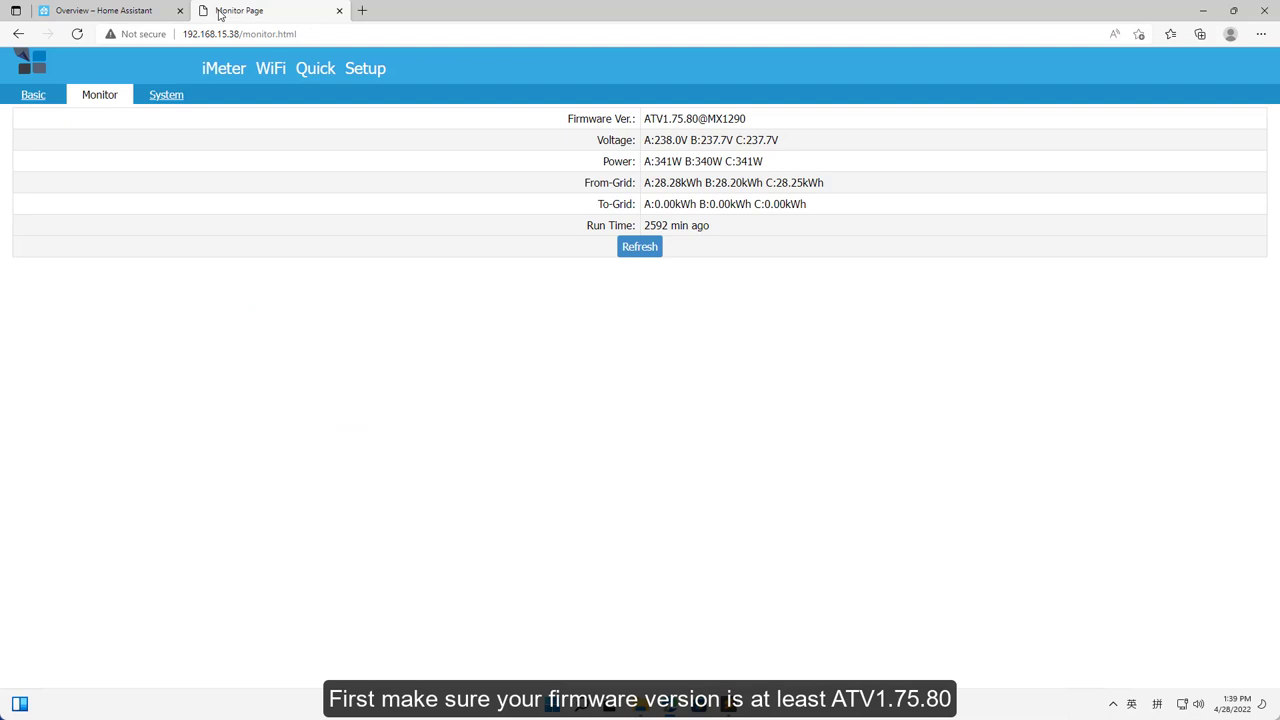
mouse_move(548, 140)
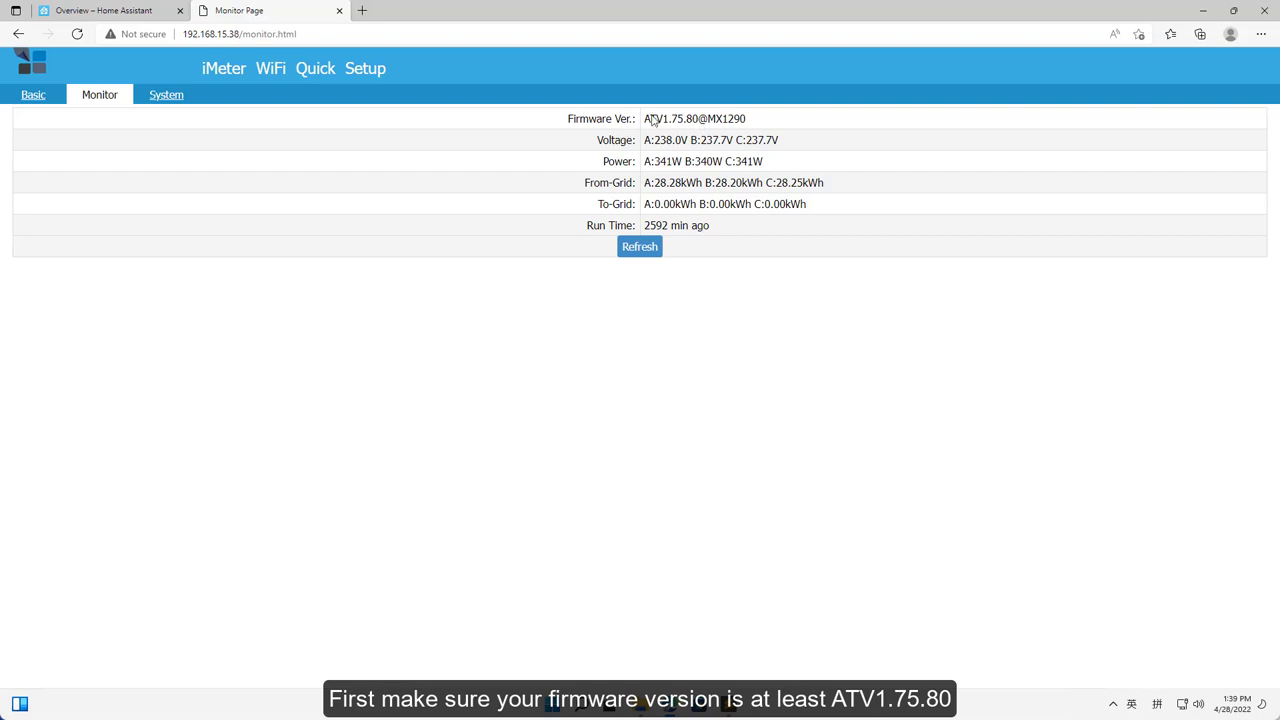
double_click(672, 118)
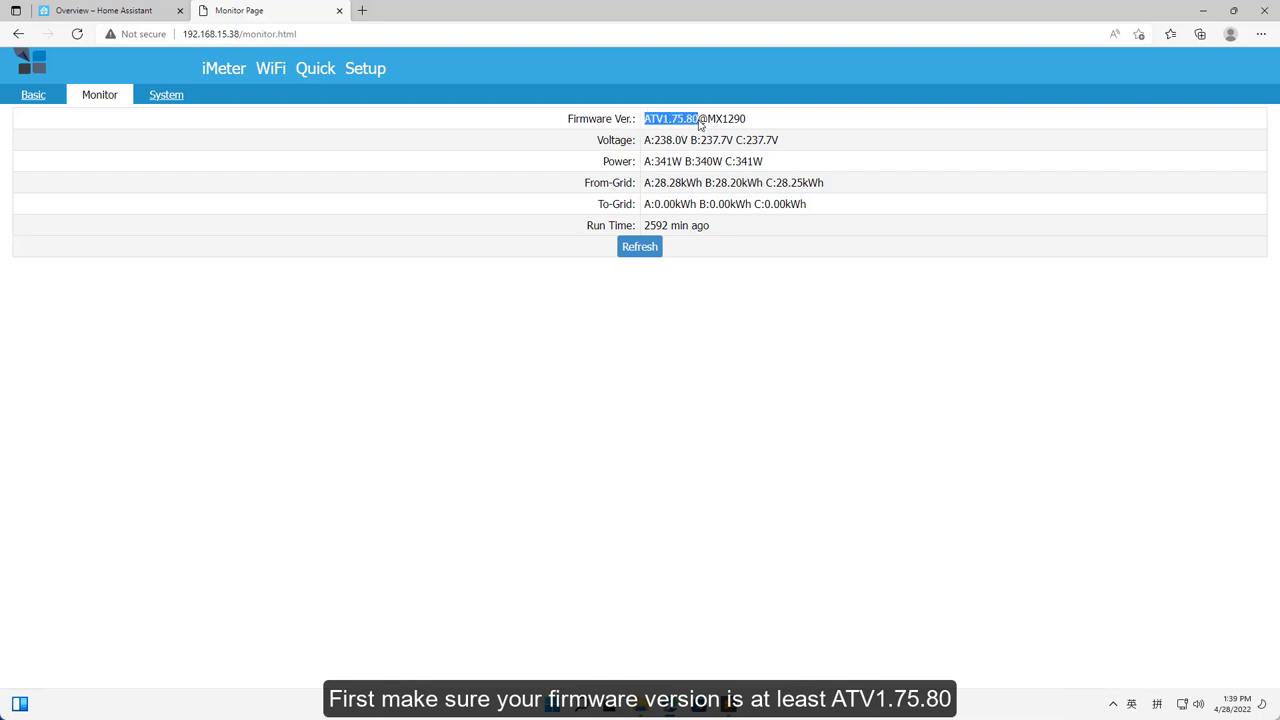
mouse_move(484, 244)
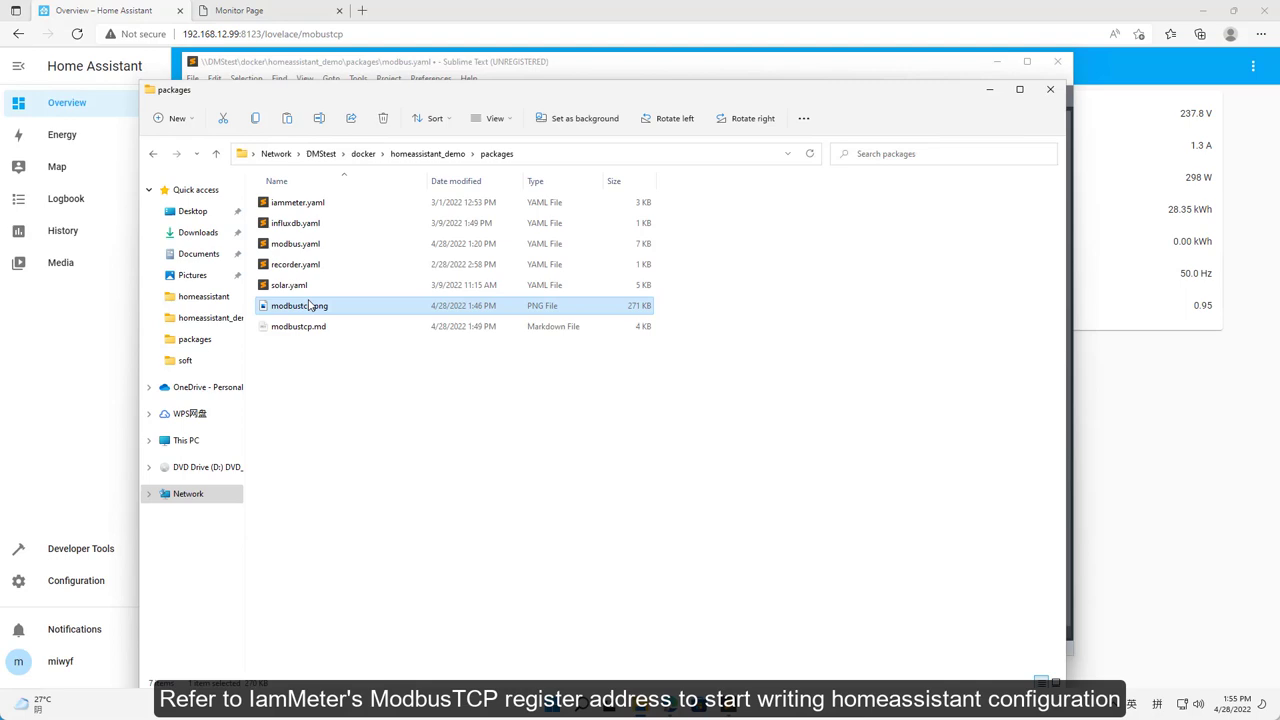
Step: View the ModbusTCP register address table image modbustcp.png from the packages folder
double_click(298, 304)
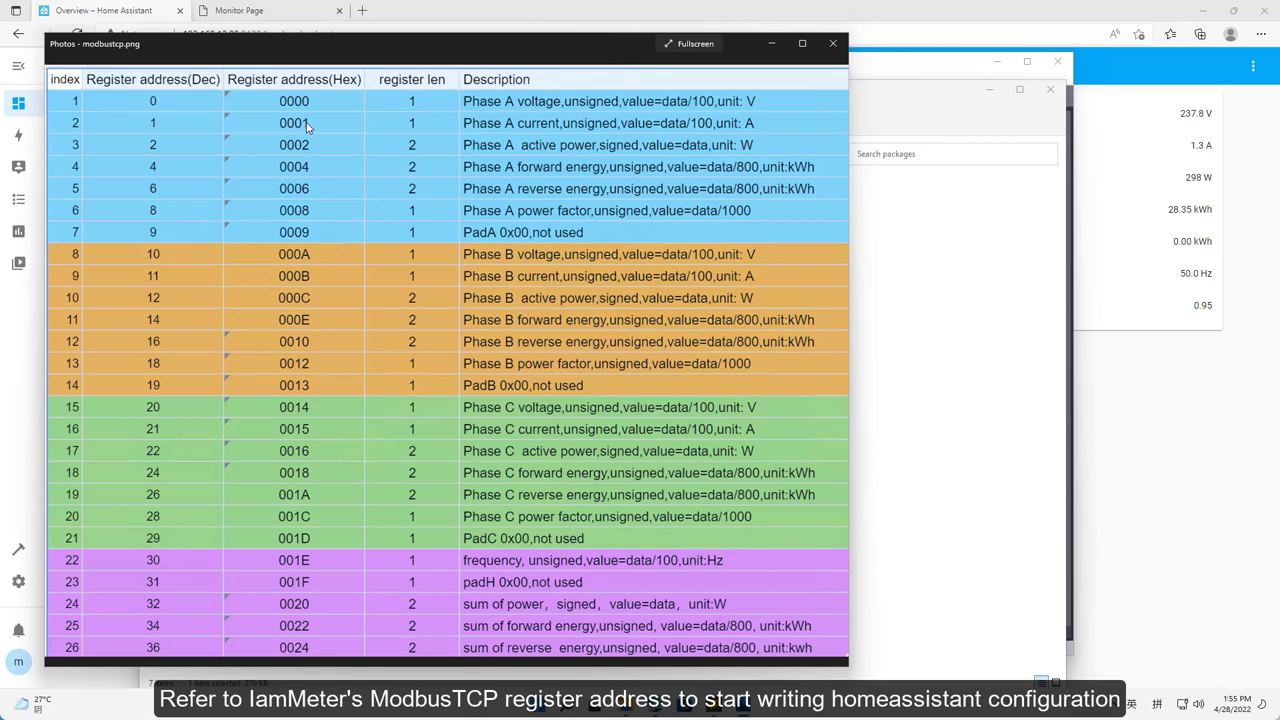
mouse_move(924, 312)
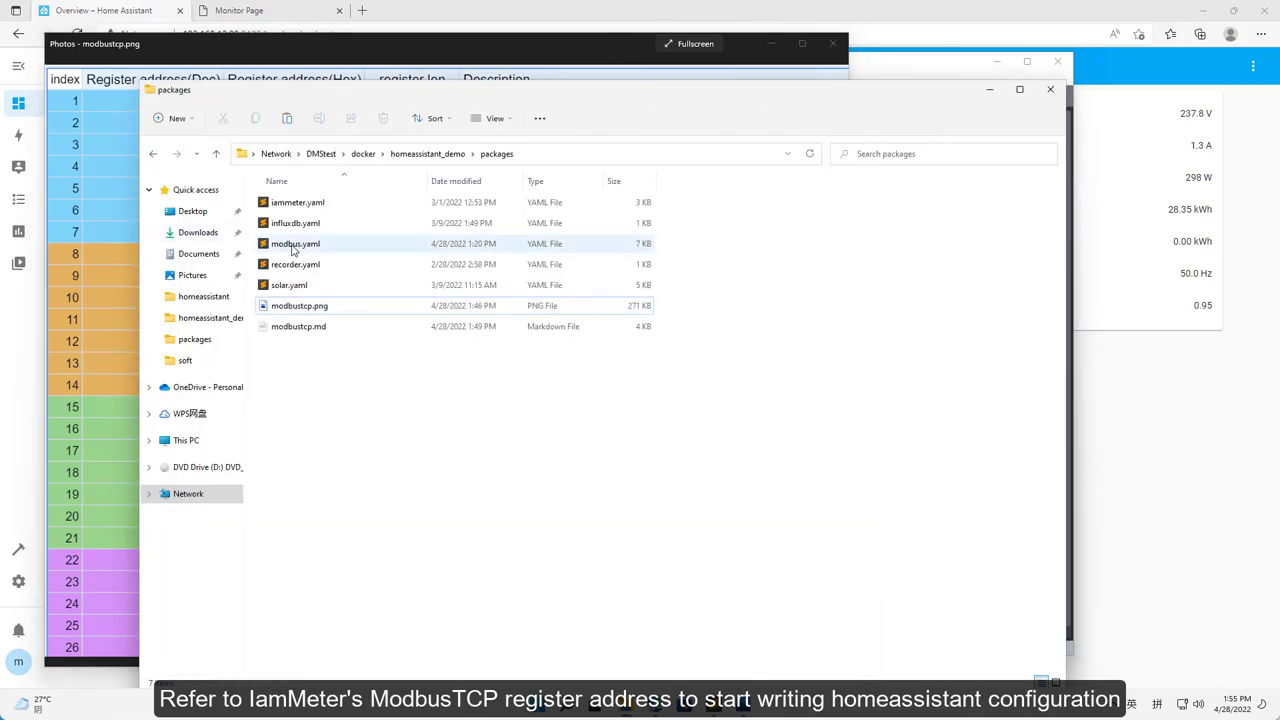
Step: Define hub1 on TCP 192.168.15.38 port 502 with the Modbus_Voltage_A sensor at address 0
double_click(296, 244)
text(- name: Modbus_Voltage_A)
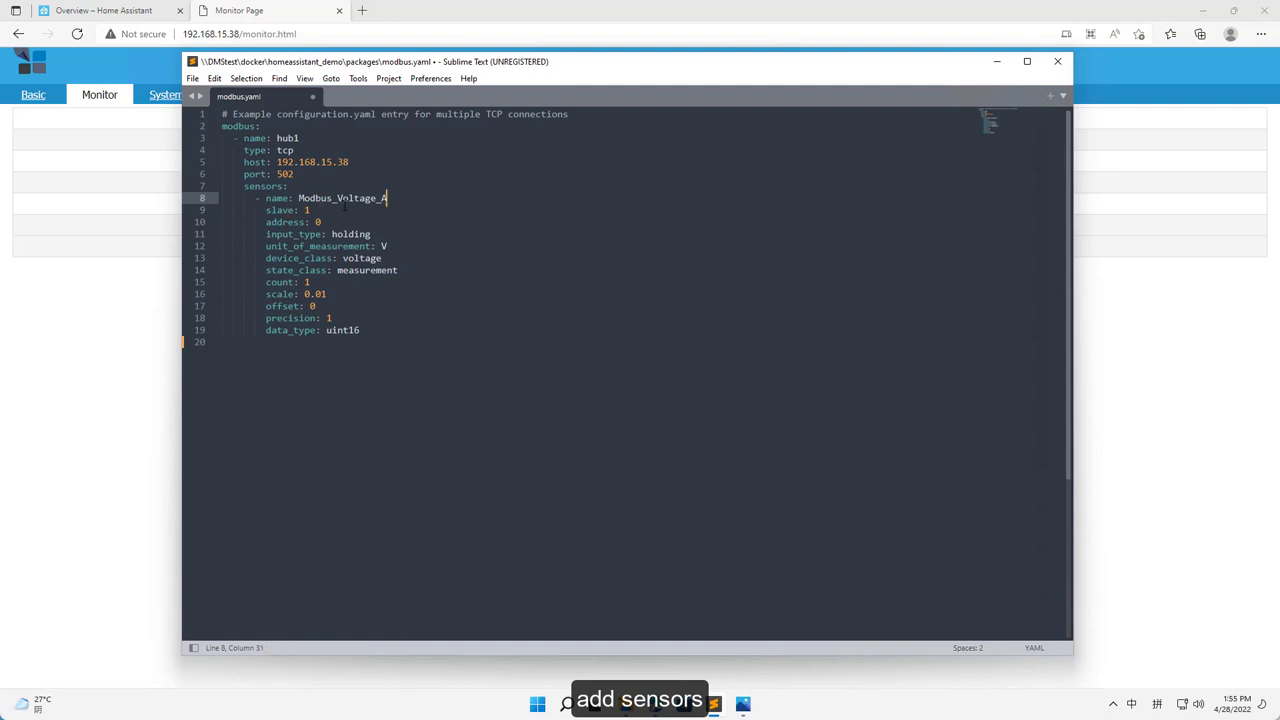
double_click(350, 198)
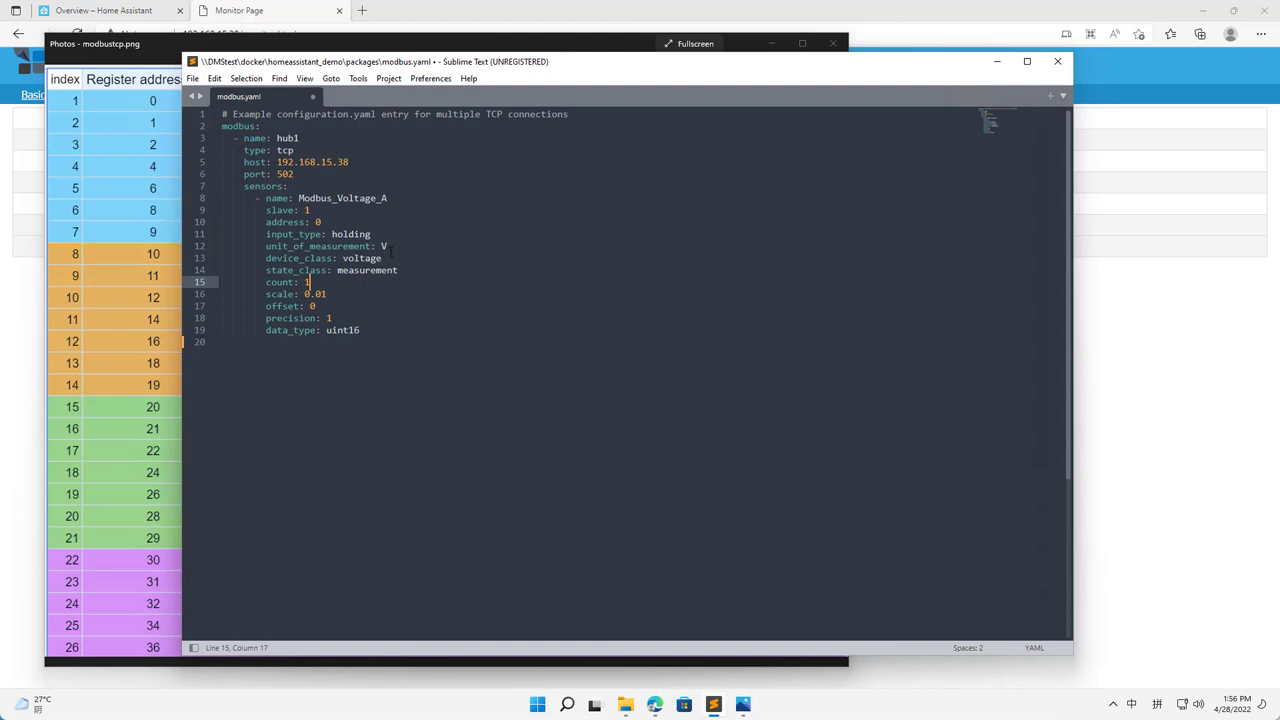
Step: Add Modbus_Current_A, Modbus_Power_A and Modbus_ImportEnergy_A sensors at addresses 1, 2 and 4
click(372, 234)
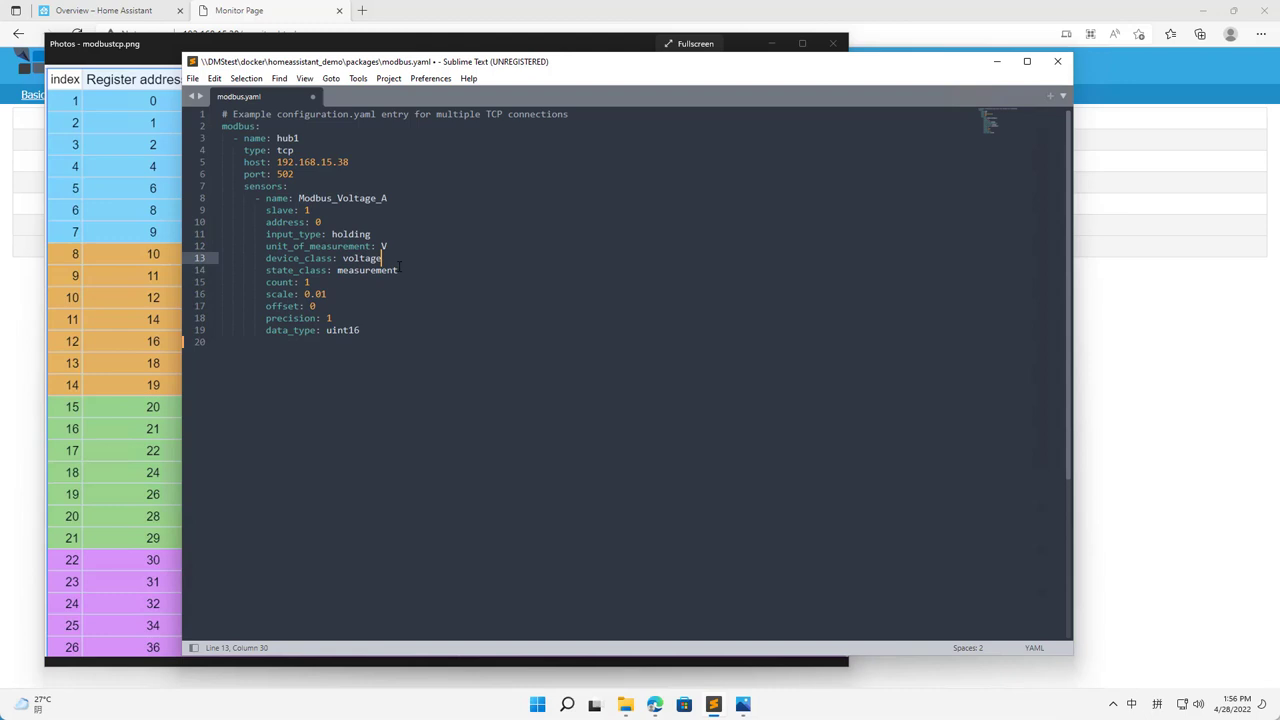
click(396, 270)
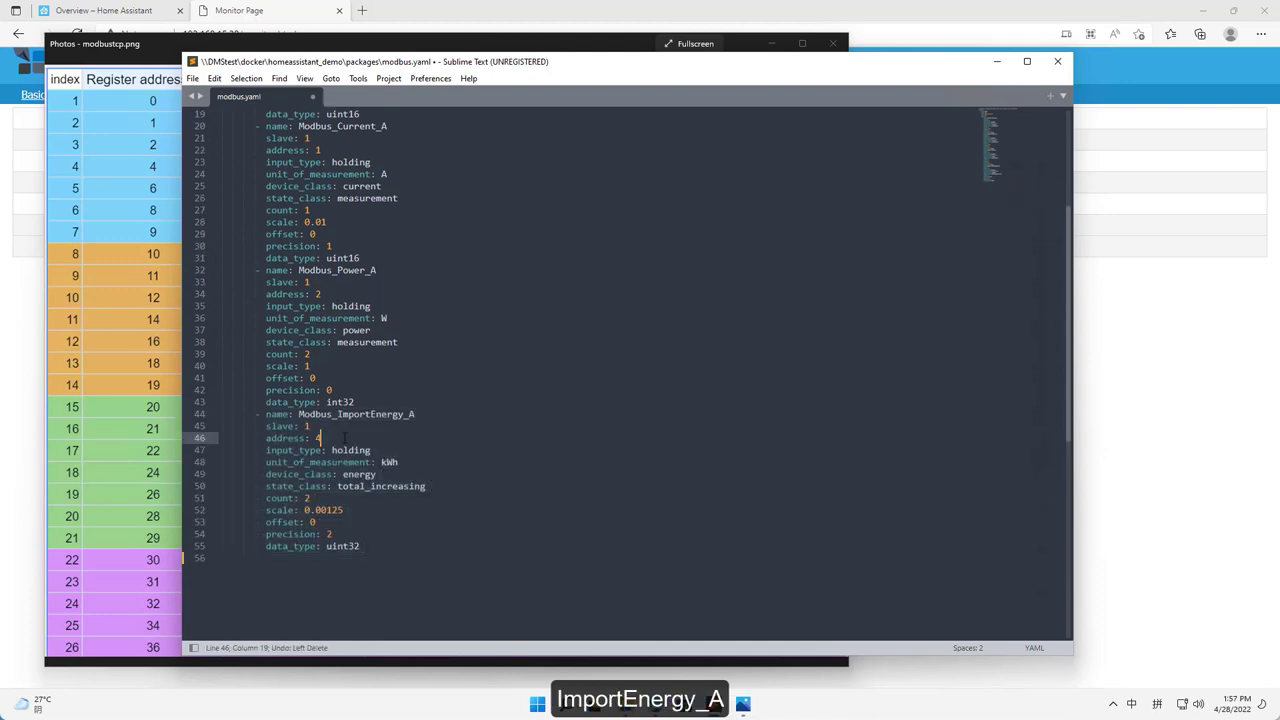
Step: Define ExportGrid_A, PF_A and phase B sensors through Modbus_PF_B, then Voltage_C and Current_C at 20–21
scroll(down, 3)
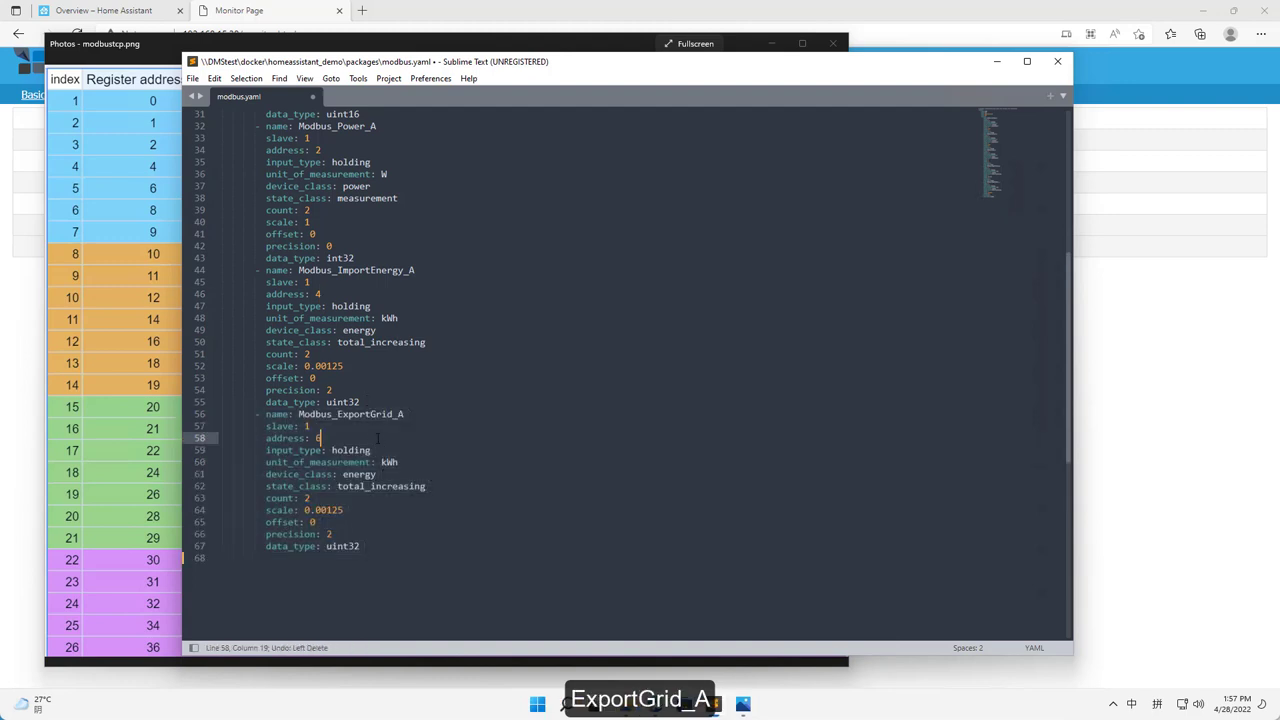
scroll(down, 3)
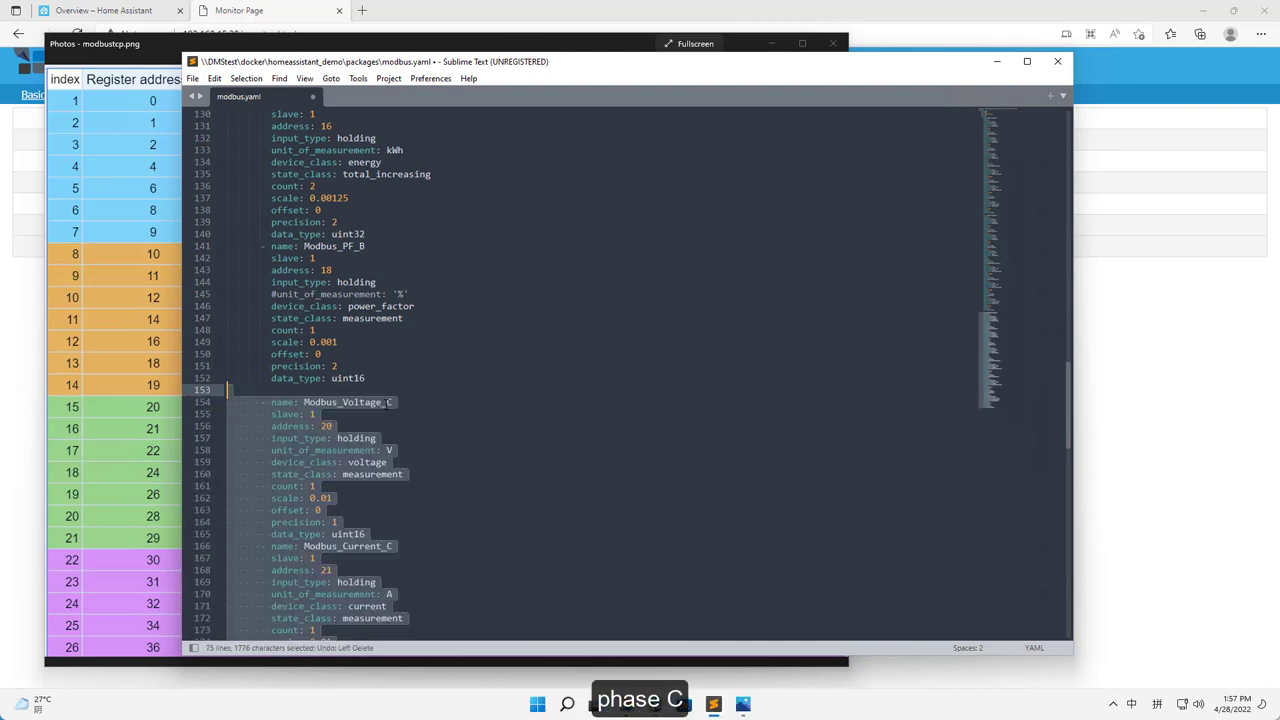
Step: Finish phase C and add Power_SUM, ImportEnergy_SUM and ExportGrid_SUM sensors at addresses 32, 34 and 36
scroll(down, 3)
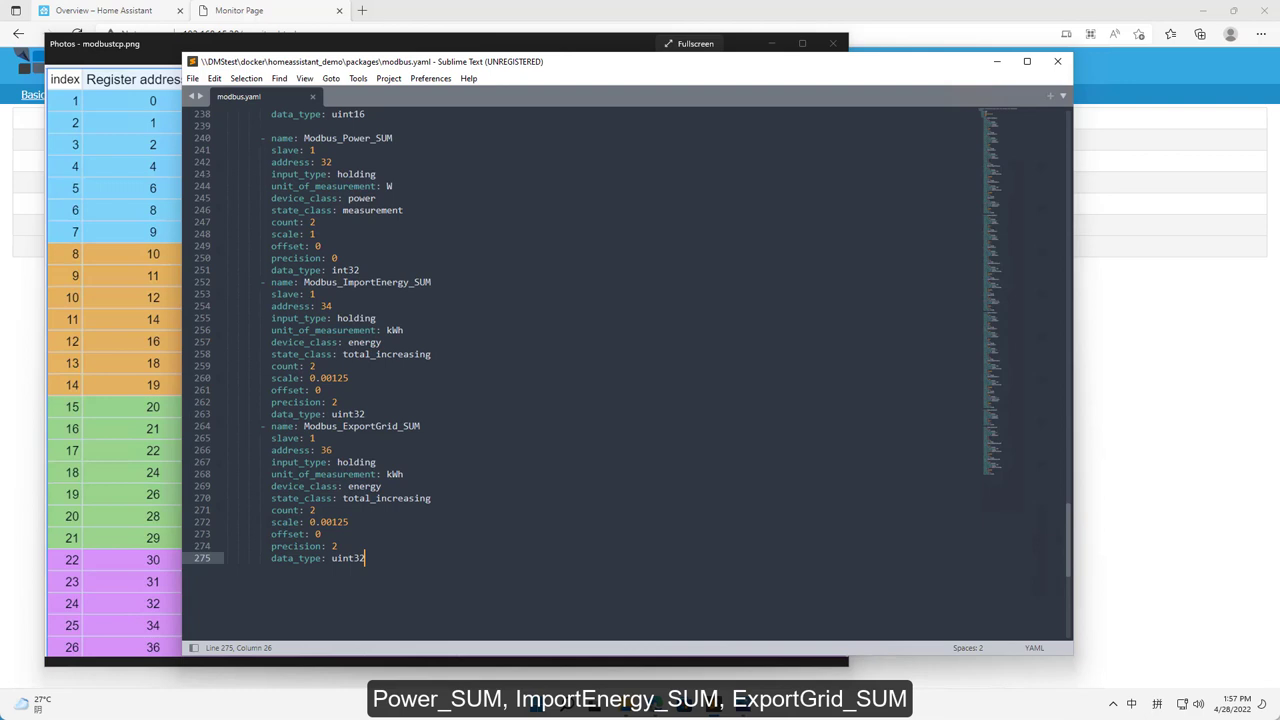
Step: Save the completed modbus.yaml from the File menu
click(332, 162)
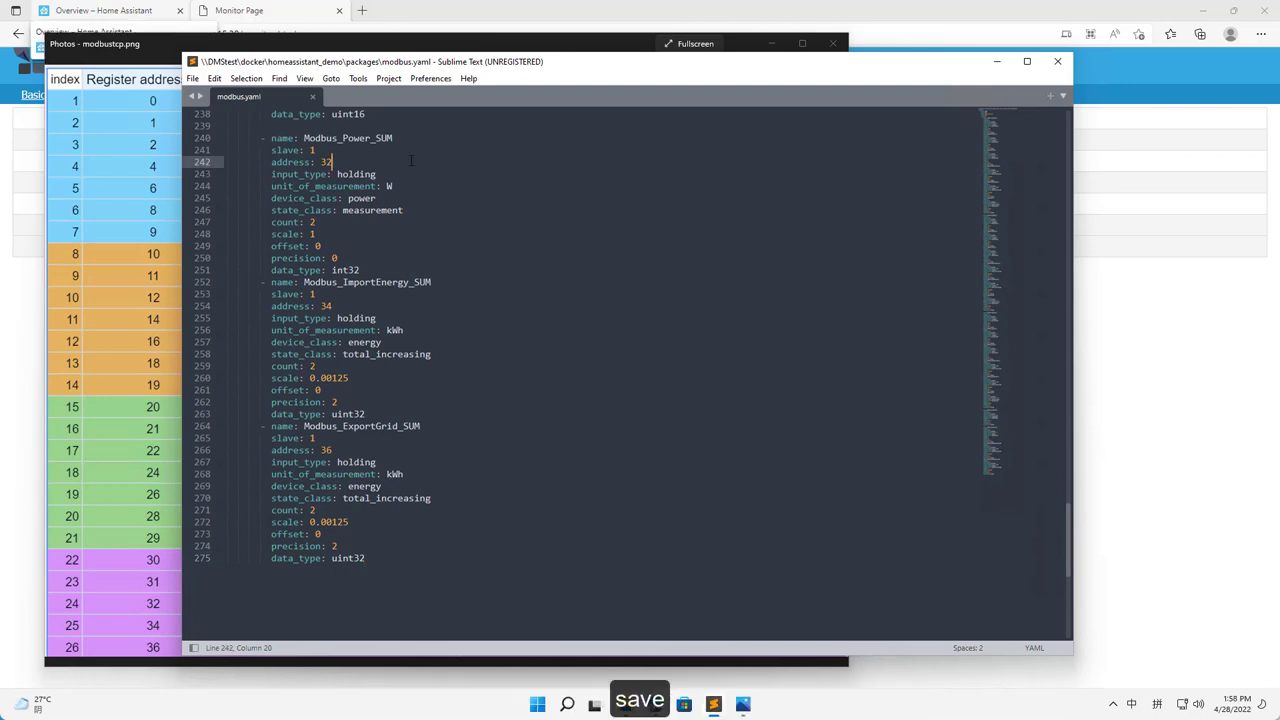
click(192, 78)
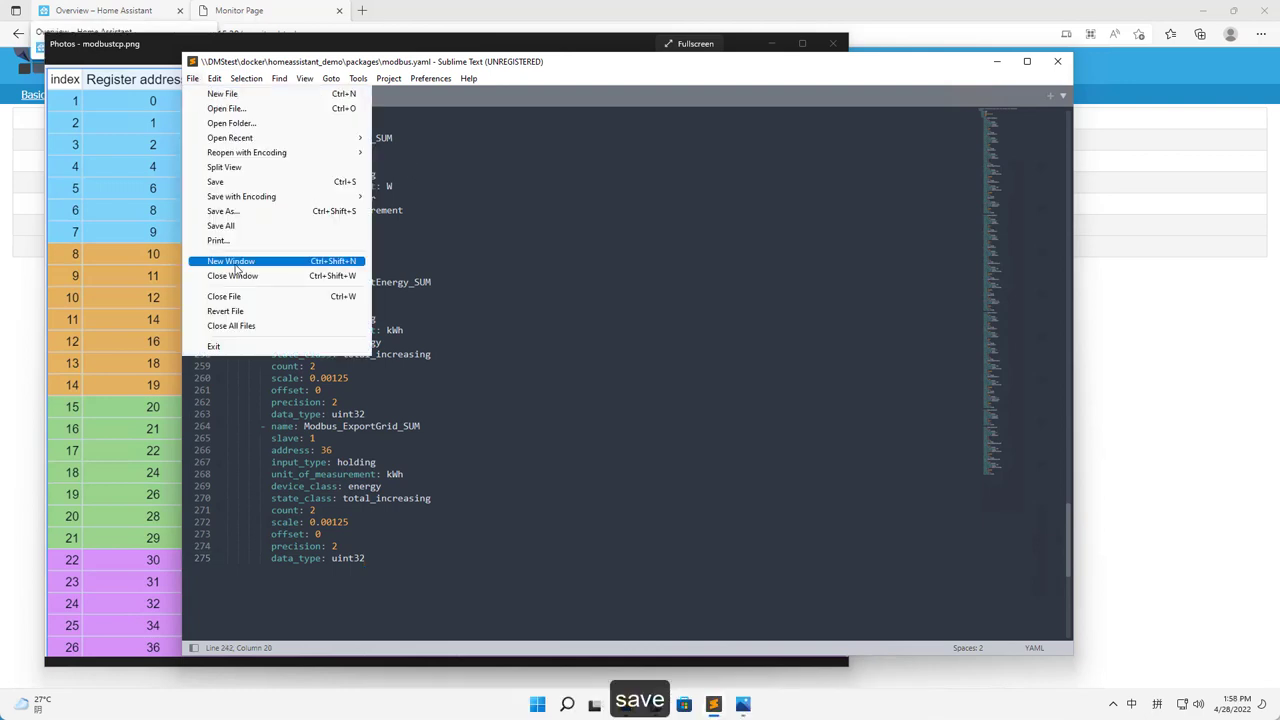
mouse_move(216, 182)
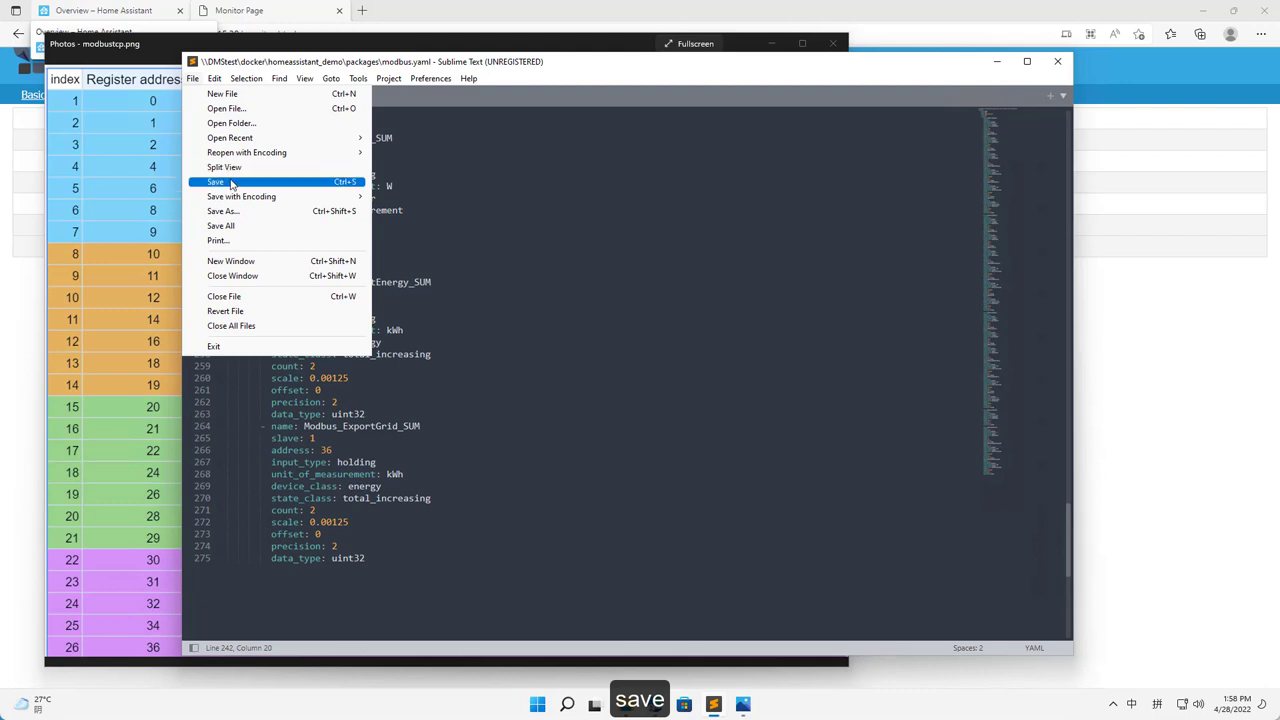